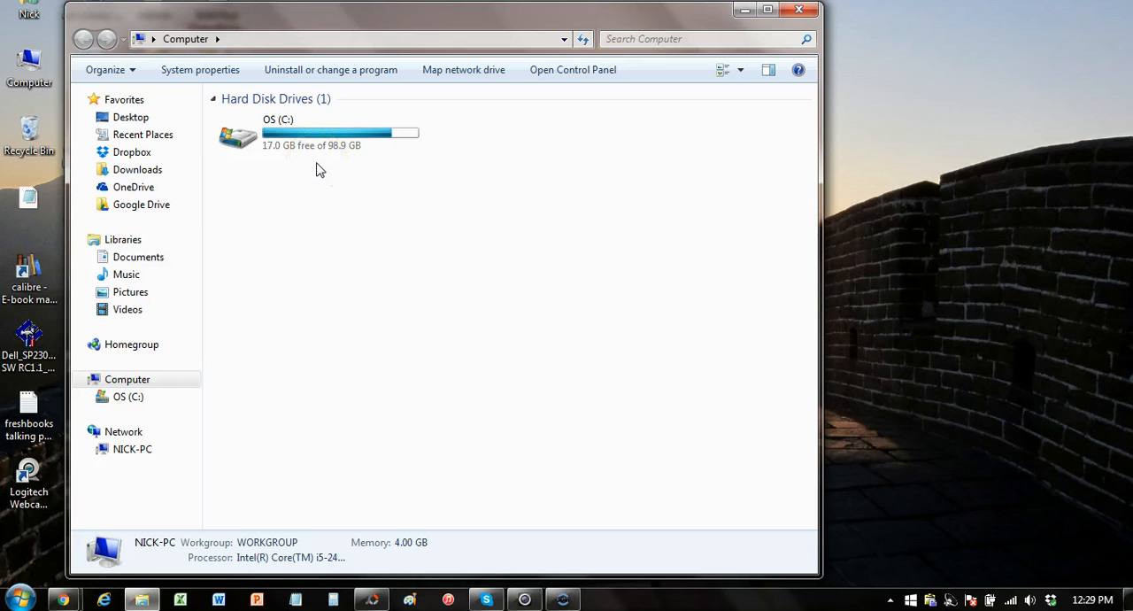
mouse_move(1059, 600)
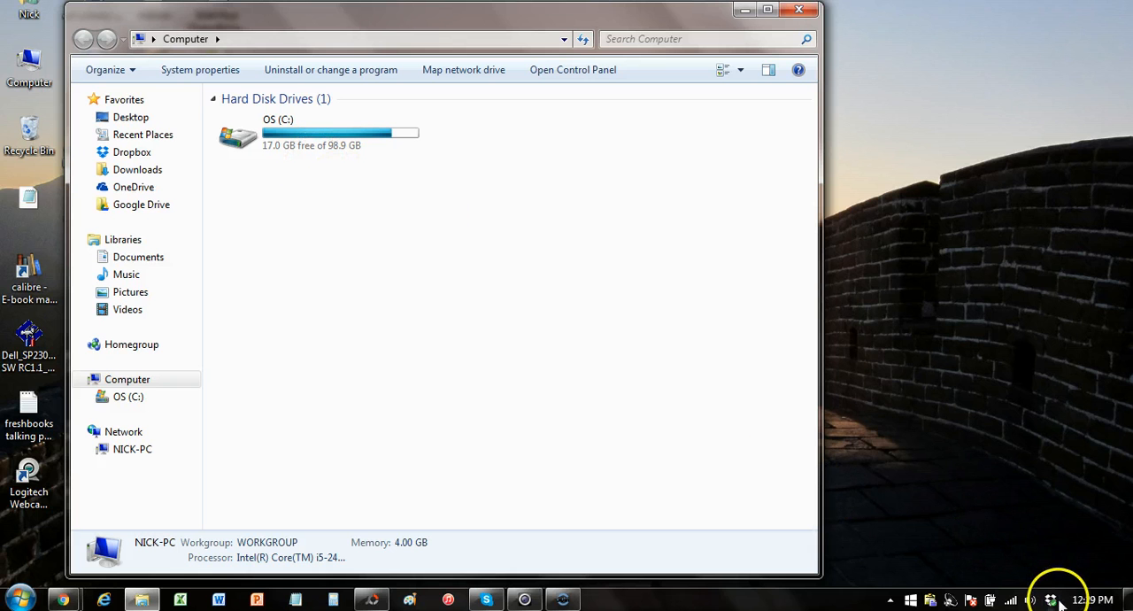
mouse_move(1051, 600)
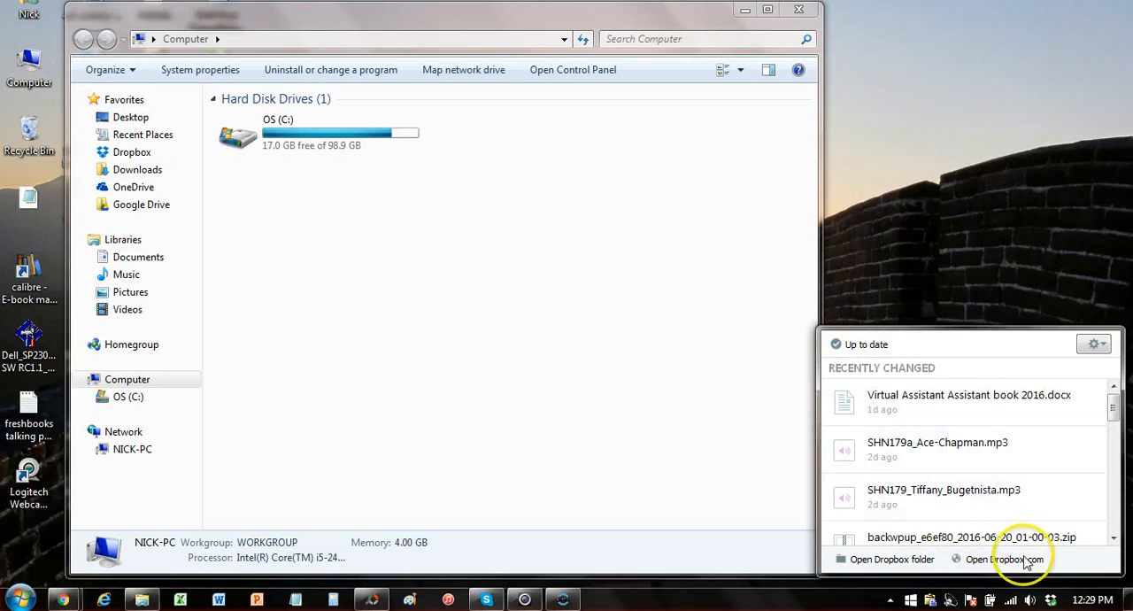
mouse_move(1075, 383)
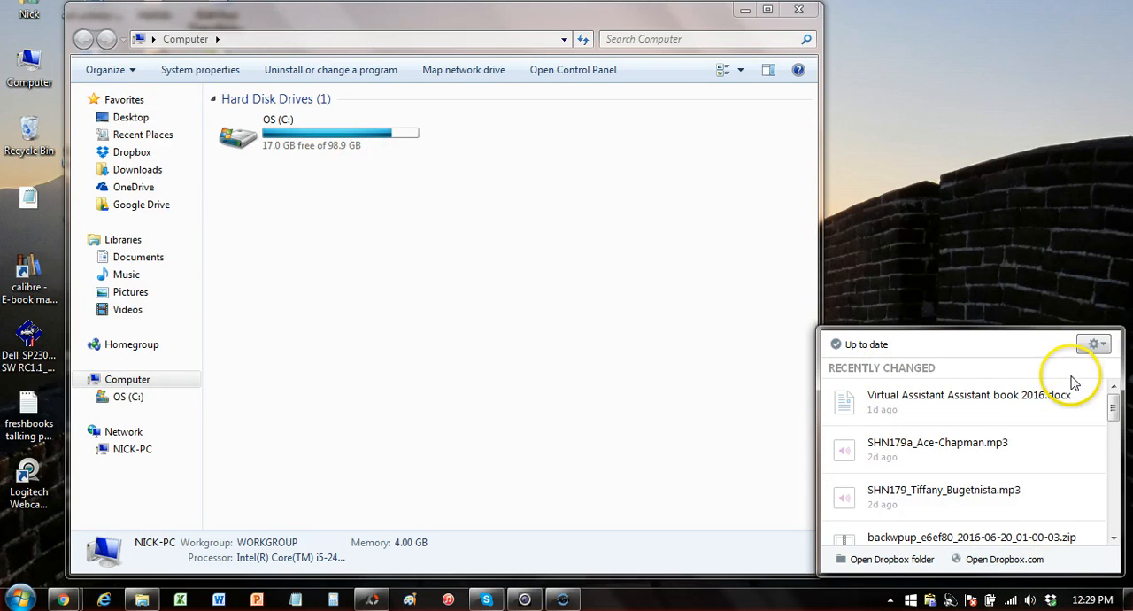
Step: Open Dropbox Preferences from the gear menu and launch Selective Sync on the Account tab
left_click(1094, 344)
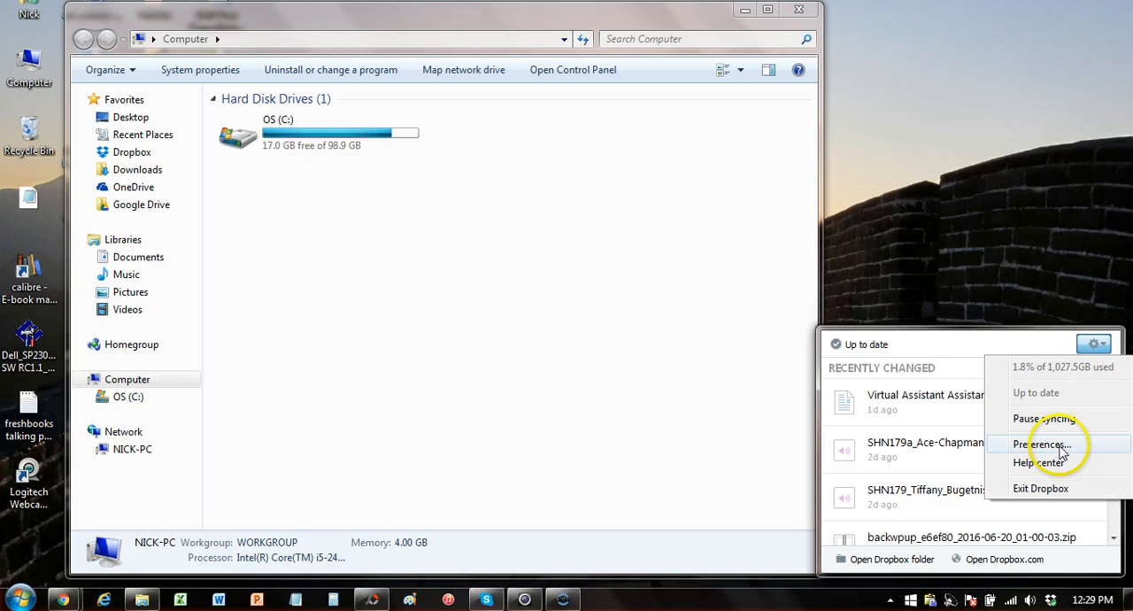
left_click(1043, 444)
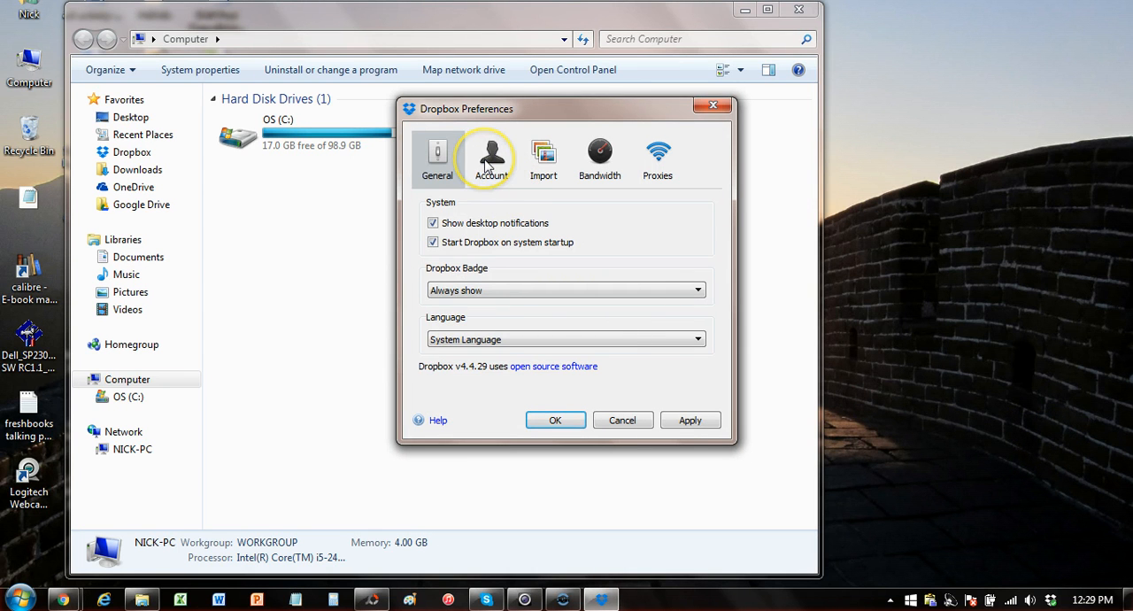
left_click(491, 157)
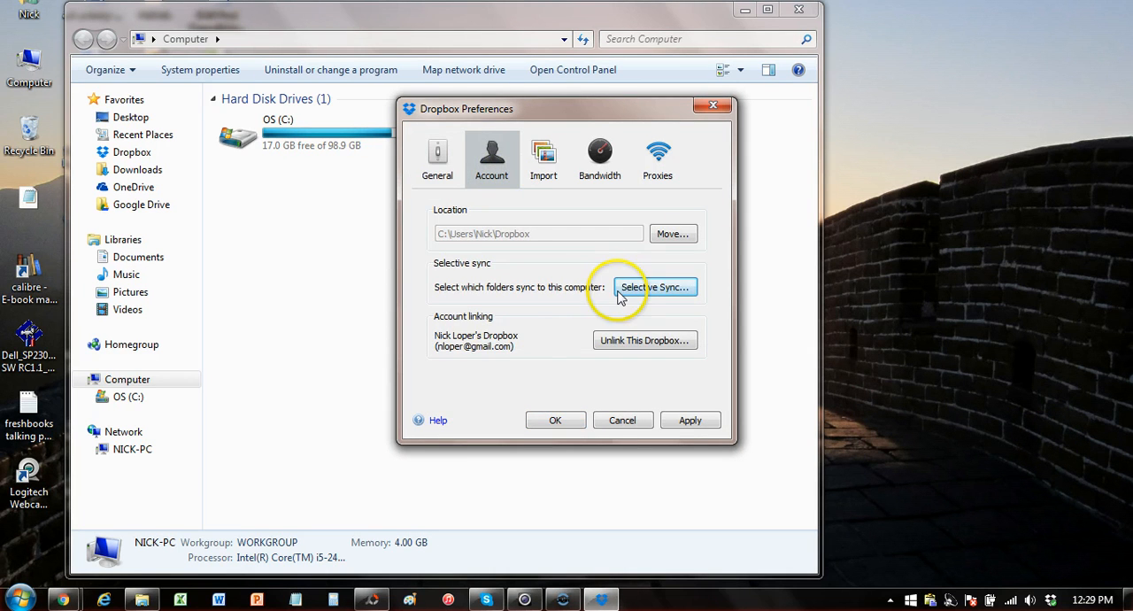
mouse_move(667, 292)
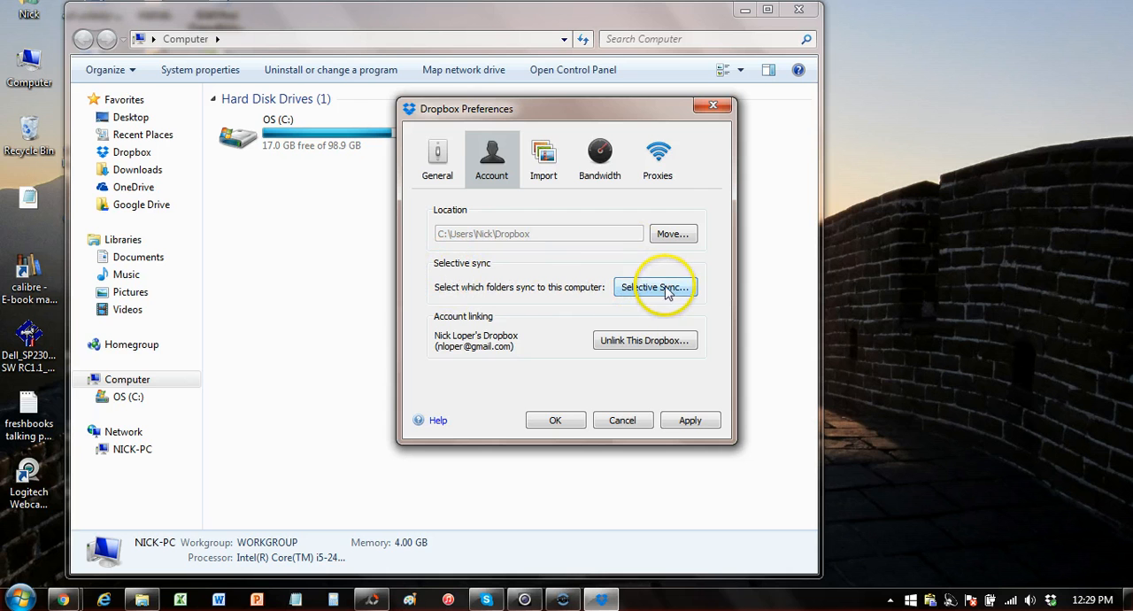
left_click(654, 287)
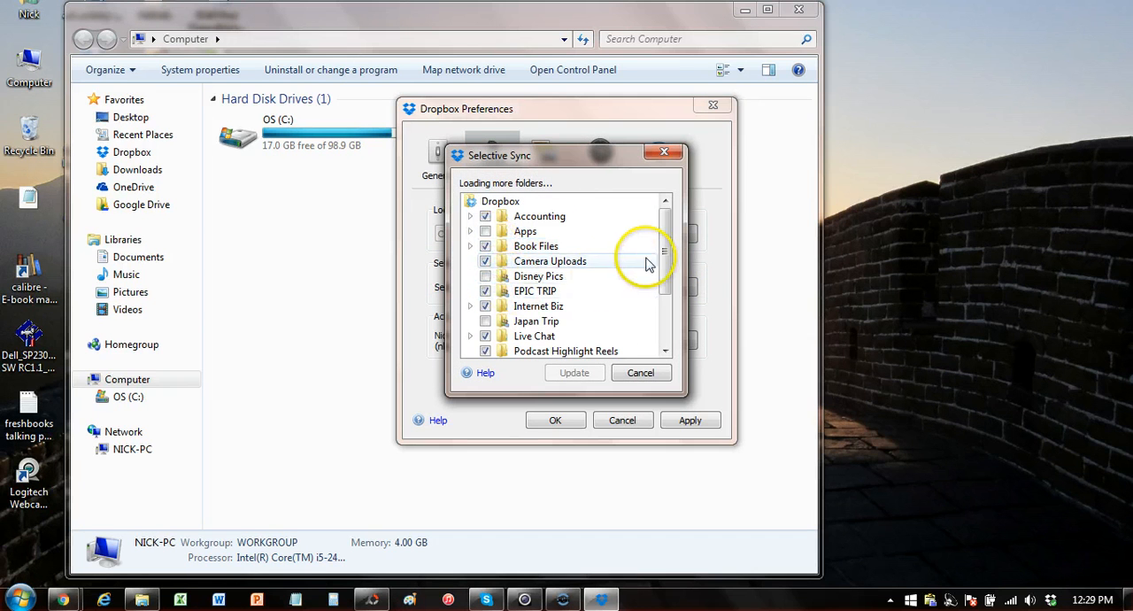
Step: Scroll the Selective Sync list to confirm Apps, Disney Pics and Japan Trip are unchecked
scroll("down", 3)
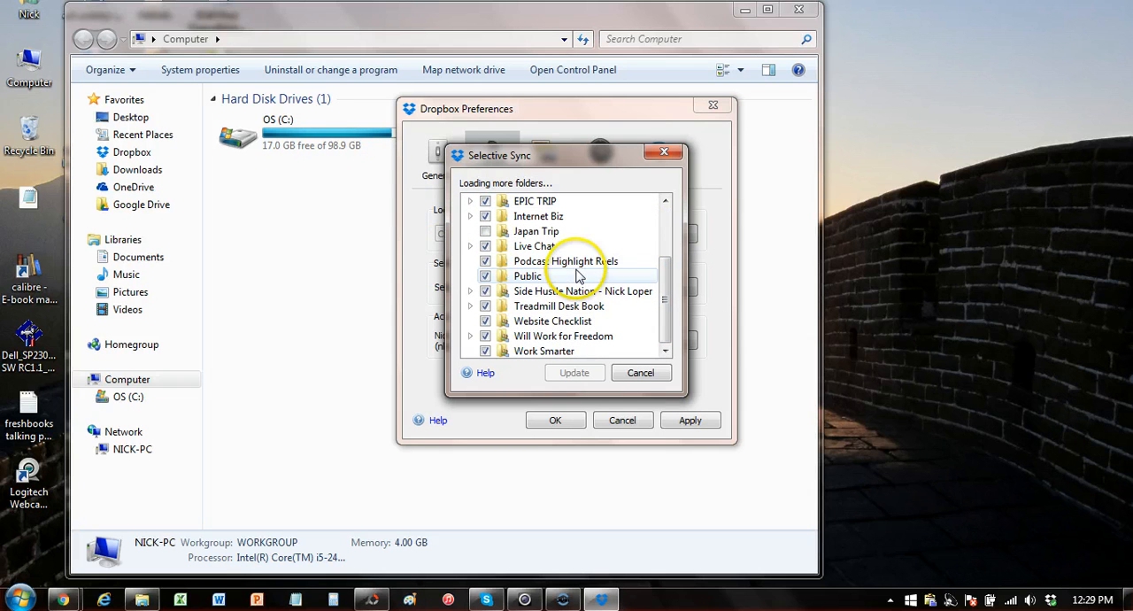
scroll("up", 3)
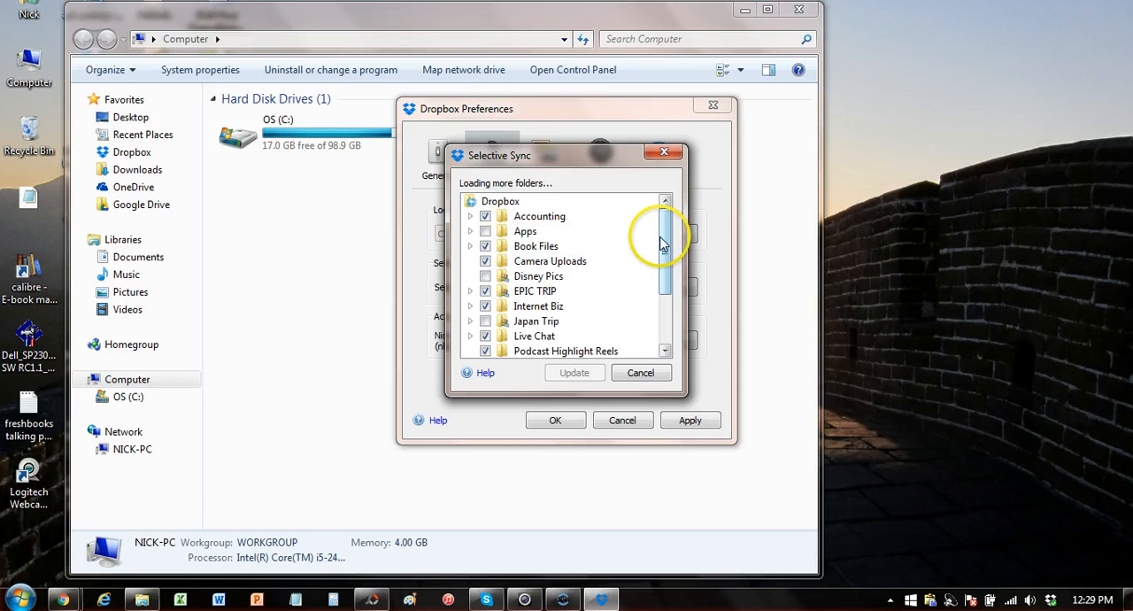
scroll("down", 3)
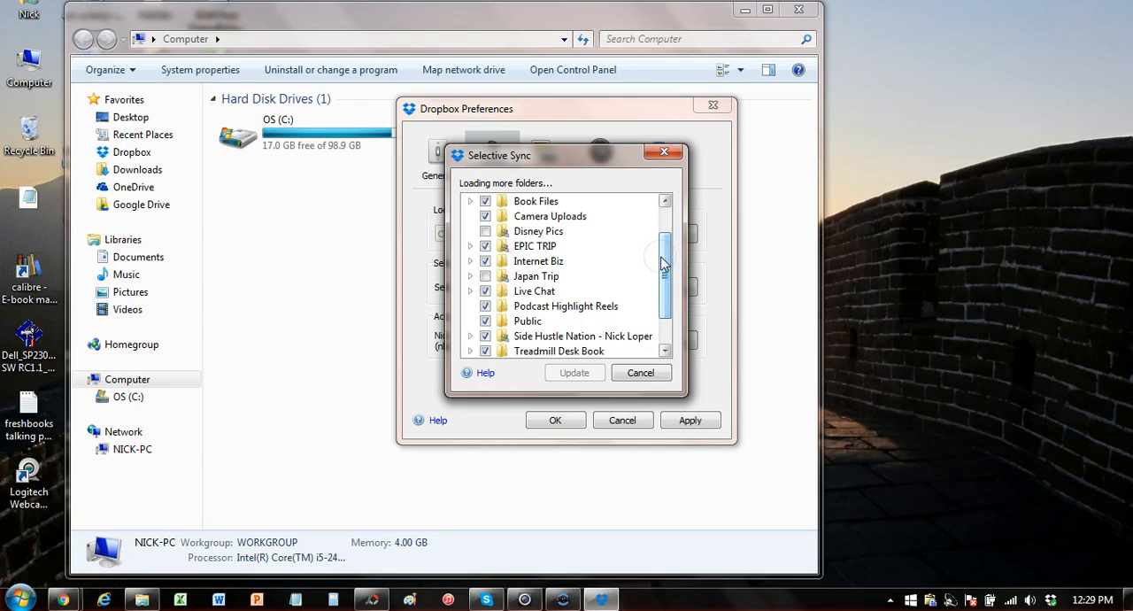
scroll("up", 3)
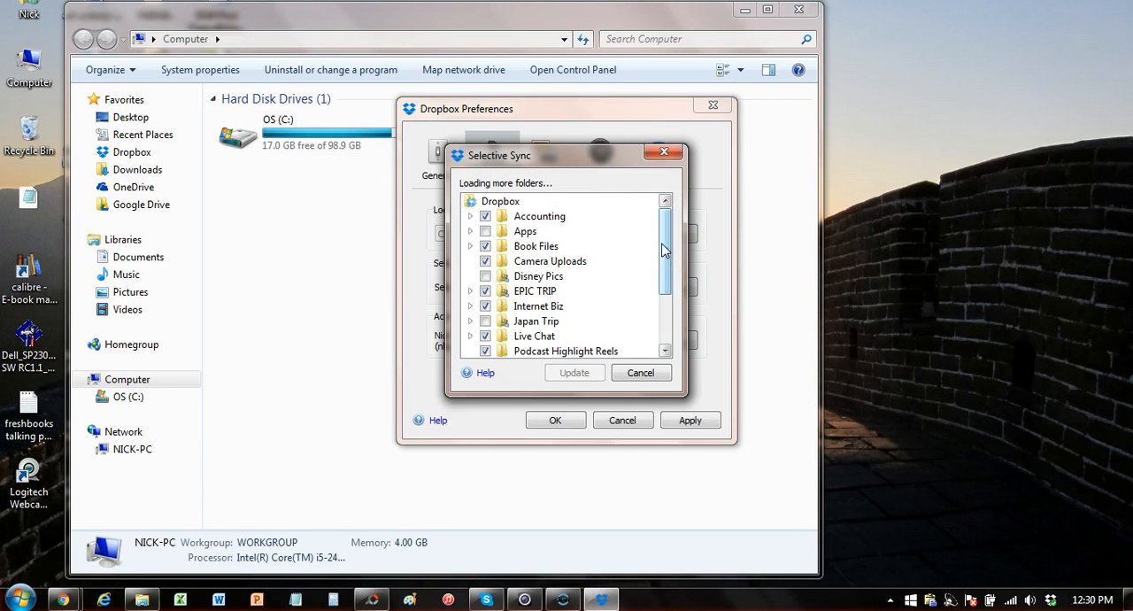
mouse_move(1014, 527)
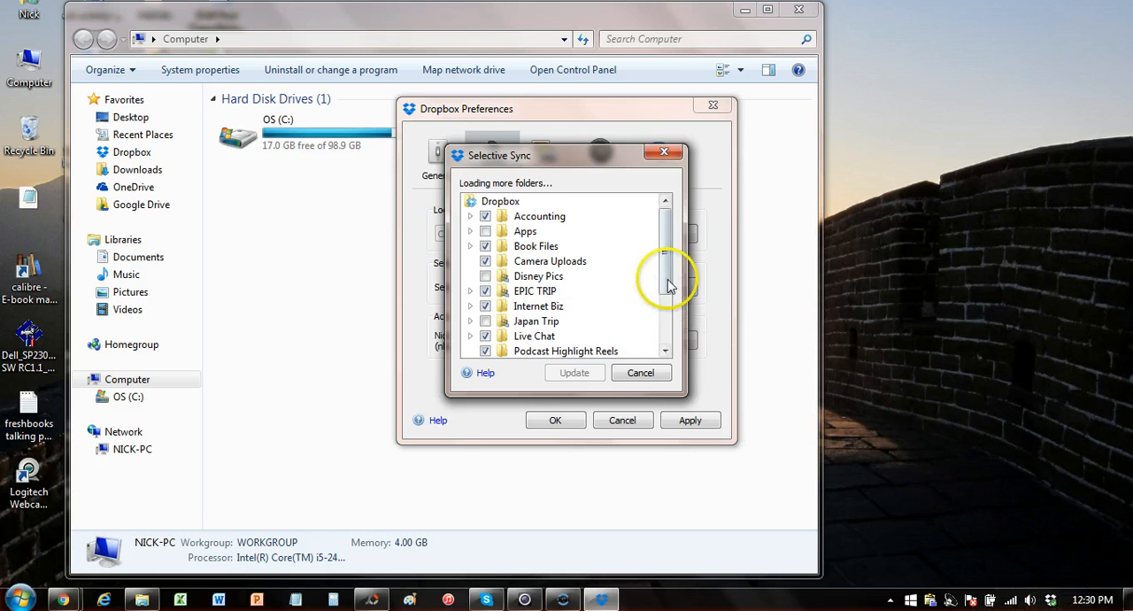
scroll("down", 3)
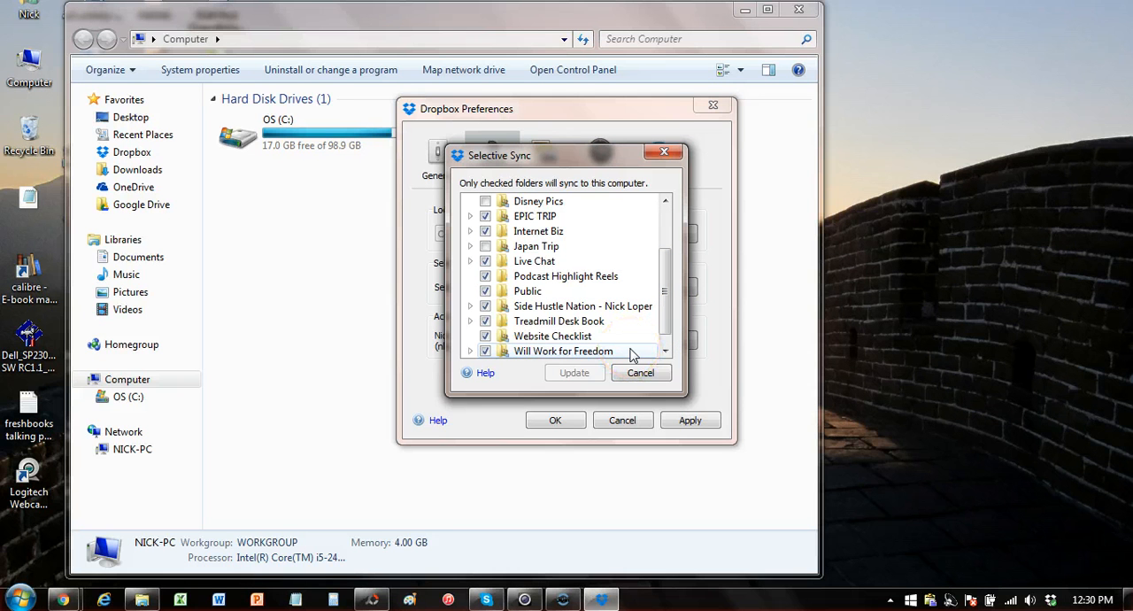
scroll("down", 3)
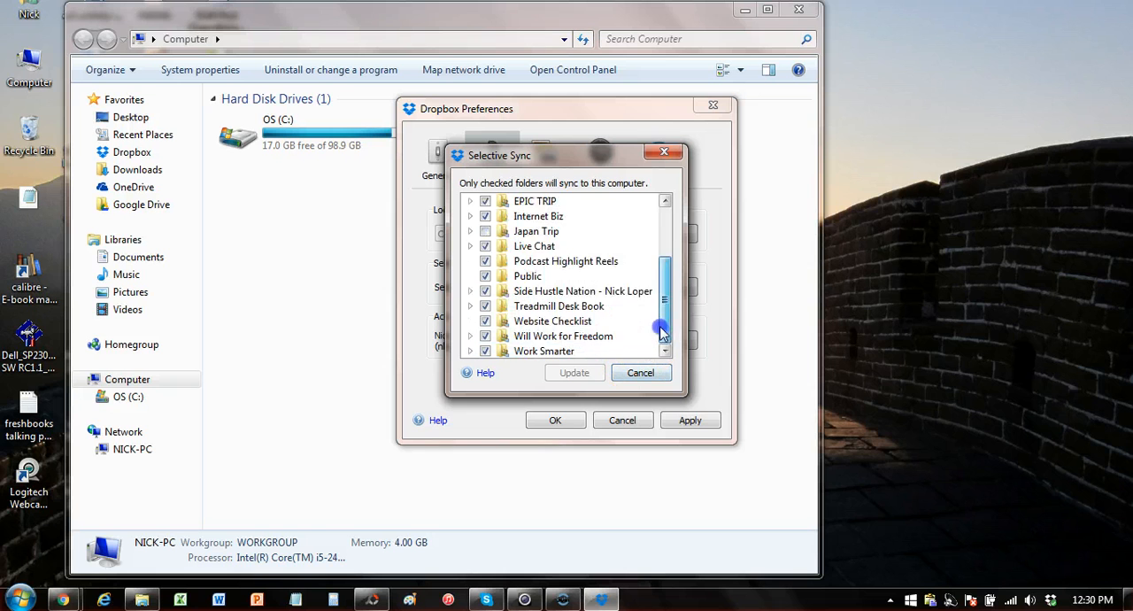